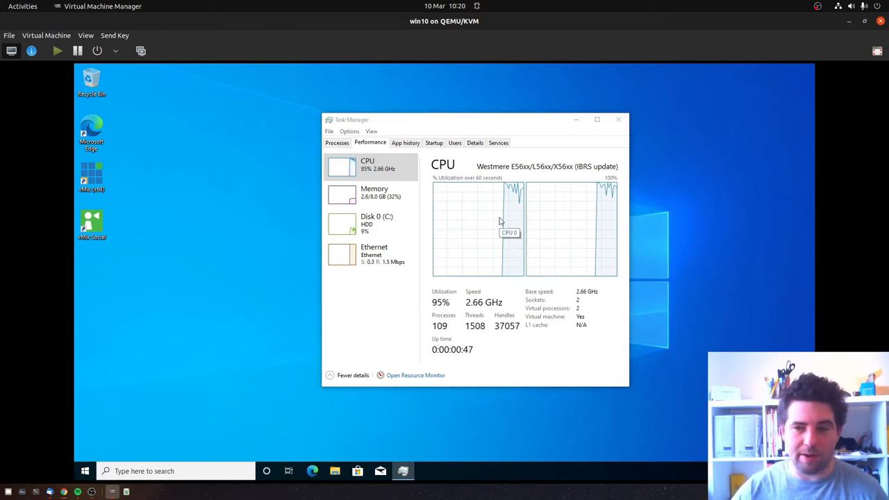
Step: Switch the Task Manager CPU graph to show one graph per logical processor
{"action": "right_click", "coordinate": [500, 222]}
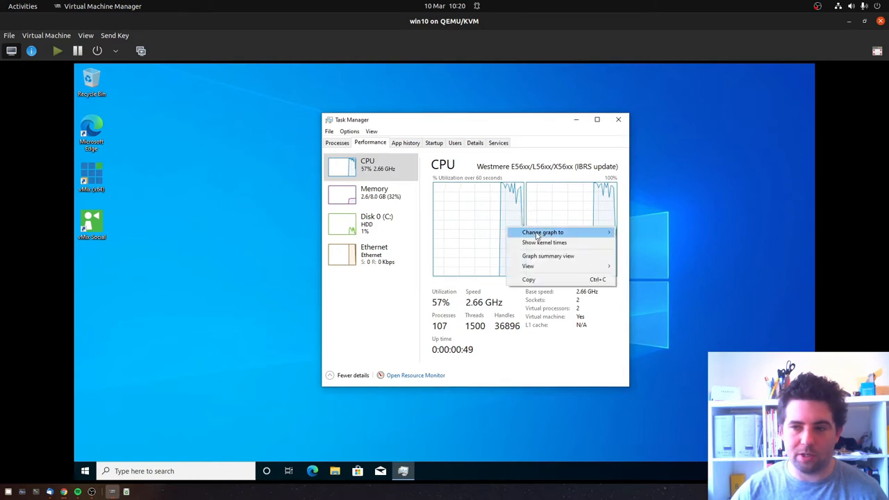
{"action": "left_click", "coordinate": [542, 232]}
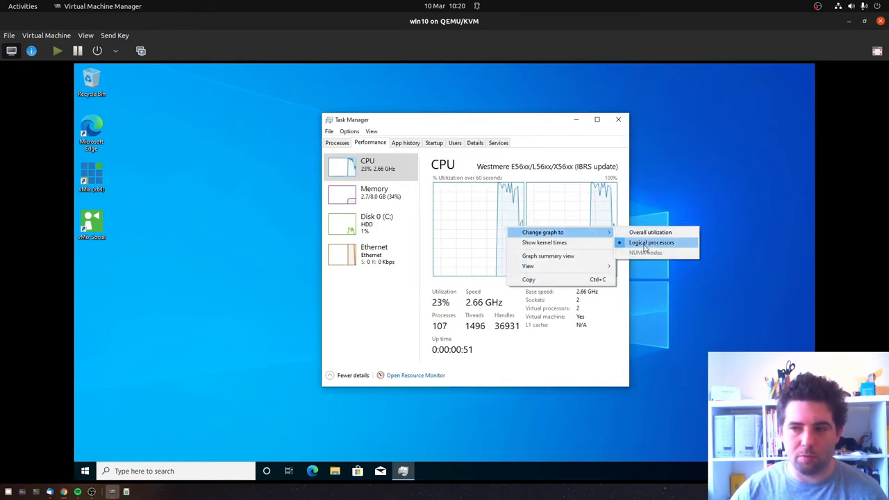
{"action": "left_click", "coordinate": [651, 242]}
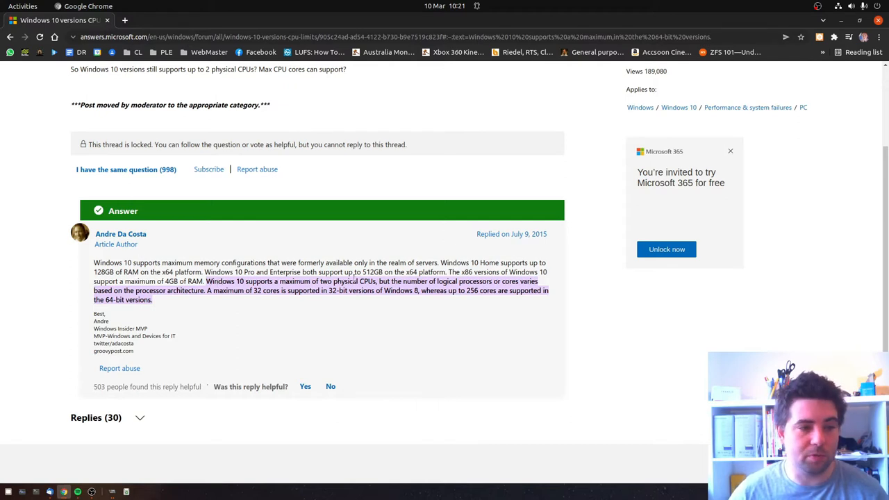
{"action": "mouse_move", "coordinate": [629, 150]}
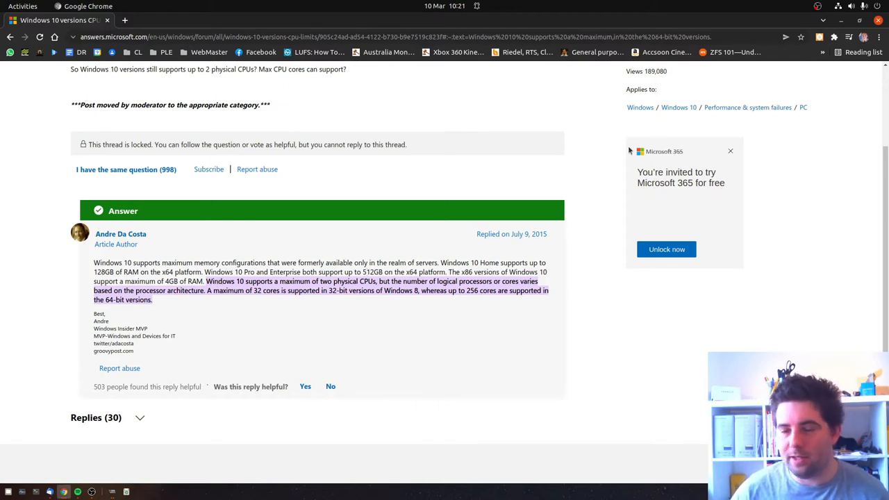
{"action": "mouse_move", "coordinate": [613, 161]}
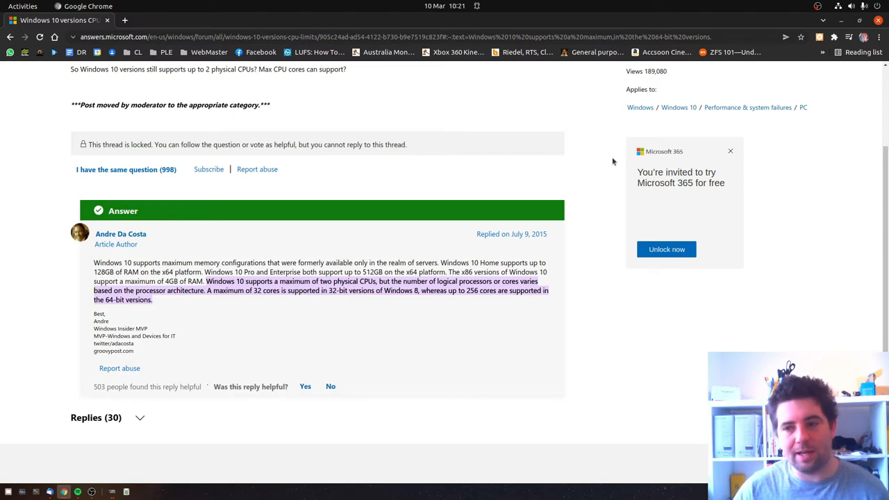
{"action": "mouse_move", "coordinate": [825, 198]}
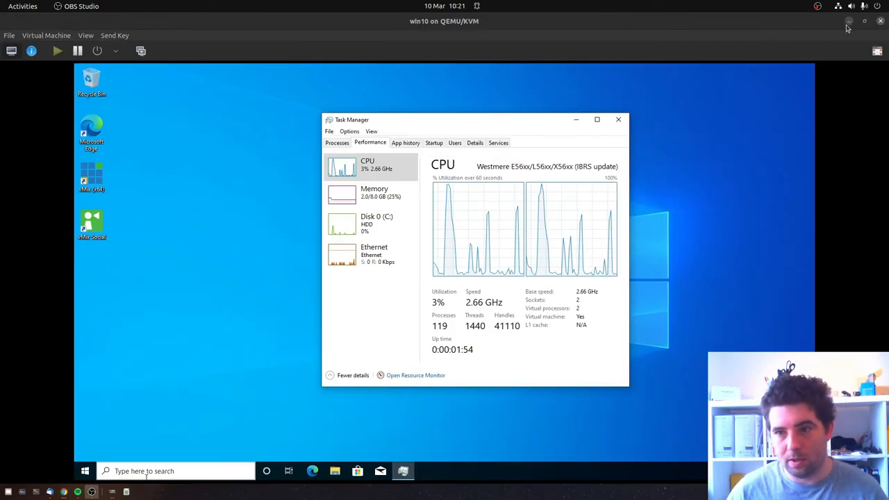
Step: Shut down the Windows 10 guest and view its CPU hardware details
{"action": "left_click", "coordinate": [114, 50]}
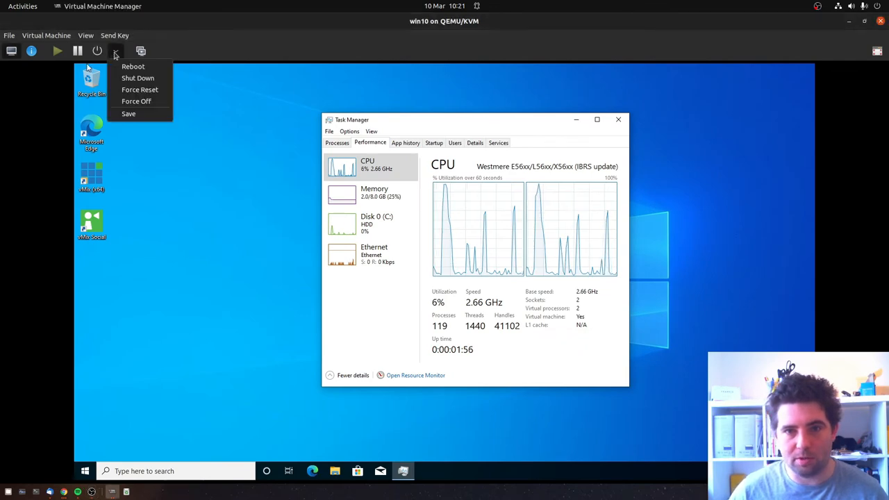
{"action": "left_click", "coordinate": [137, 77]}
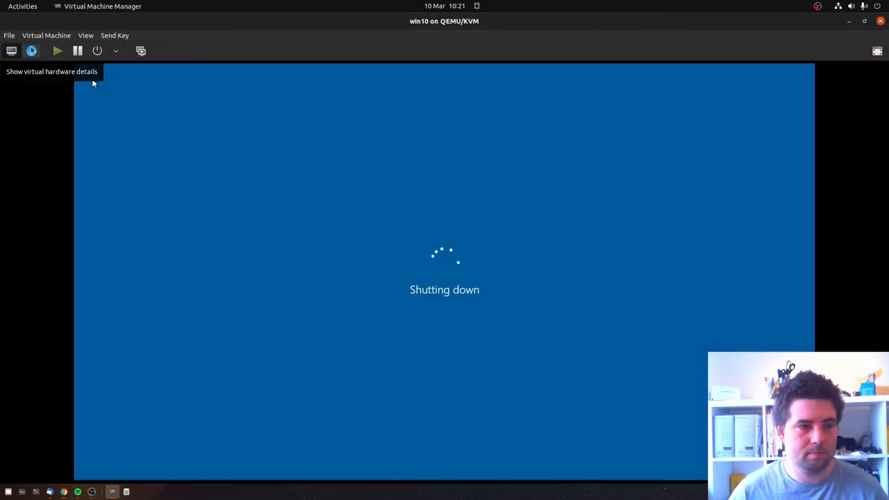
{"action": "left_click", "coordinate": [31, 50]}
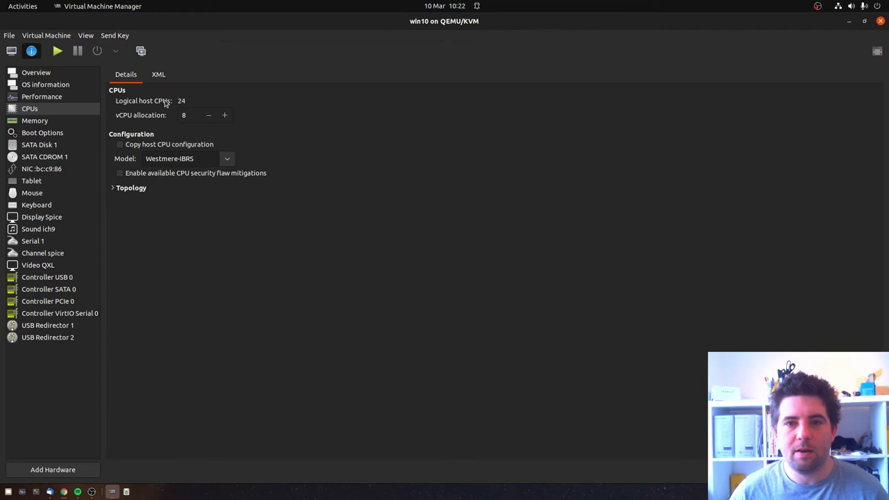
{"action": "mouse_move", "coordinate": [193, 132]}
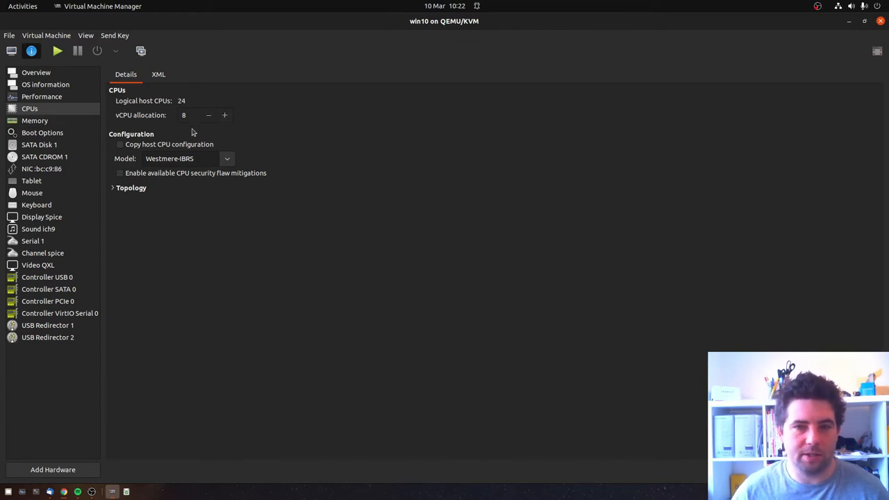
Step: Set manual CPU topology to 1 socket, 4 cores, 2 threads, then start the guest
{"action": "left_click", "coordinate": [113, 187]}
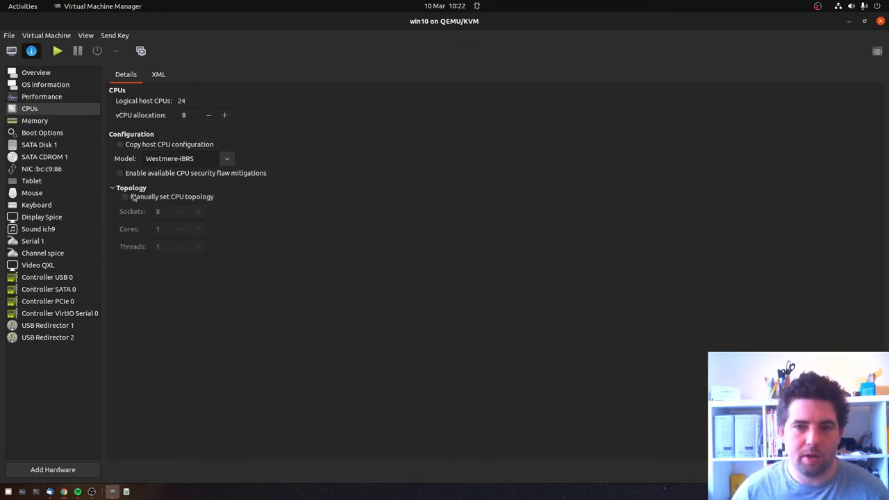
{"action": "left_click", "coordinate": [124, 197]}
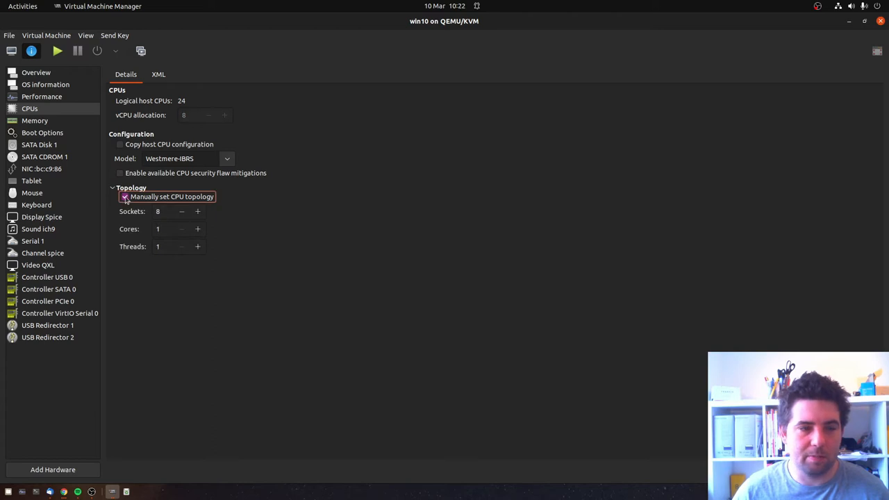
{"action": "left_click", "coordinate": [125, 197]}
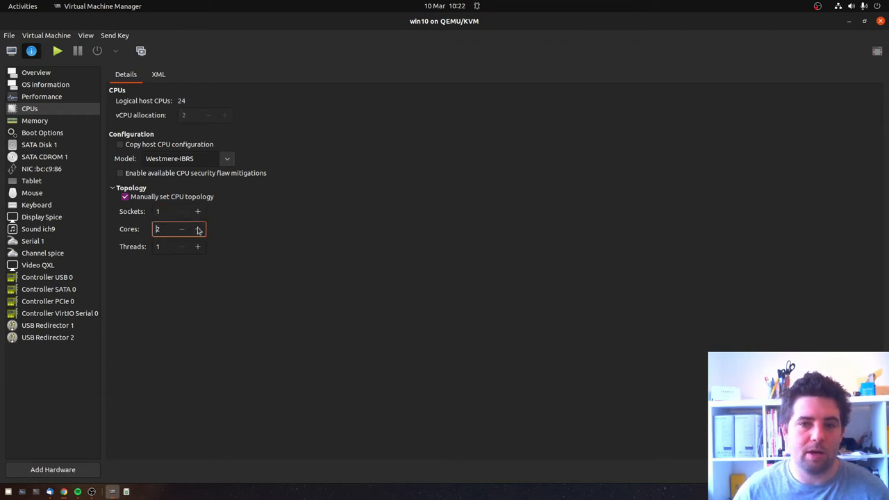
{"action": "left_click", "coordinate": [198, 228]}
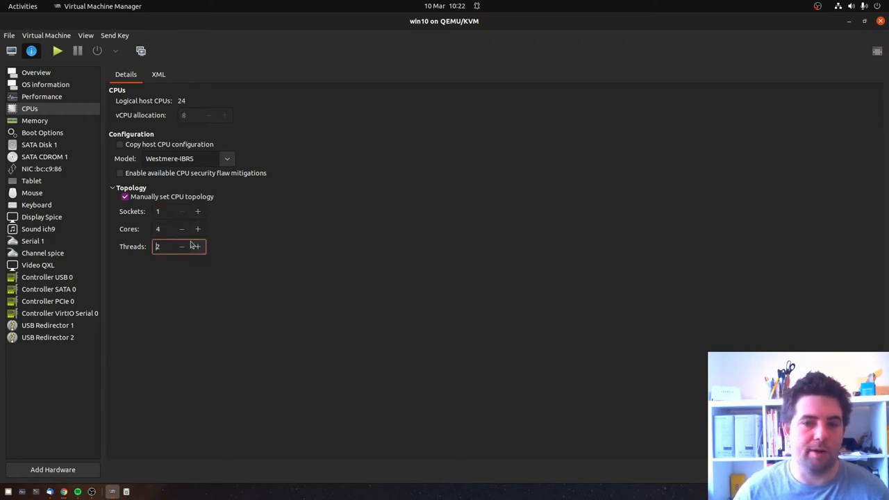
{"action": "mouse_move", "coordinate": [260, 203]}
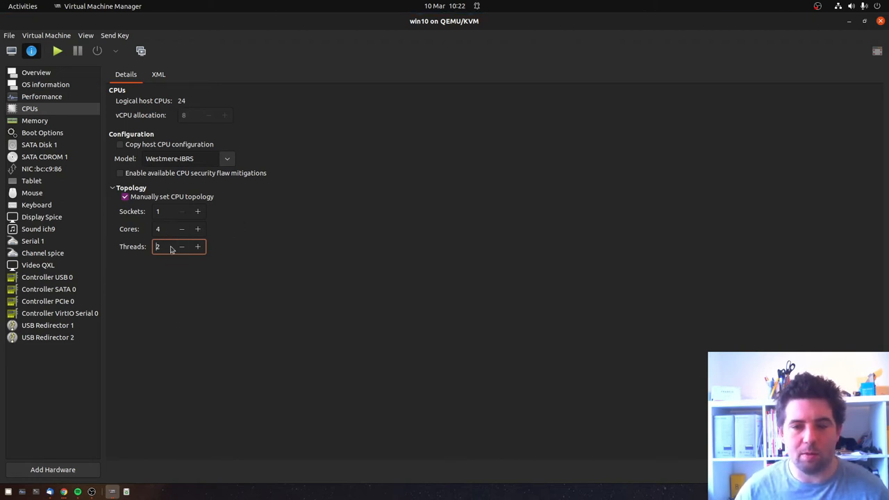
{"action": "mouse_move", "coordinate": [166, 247]}
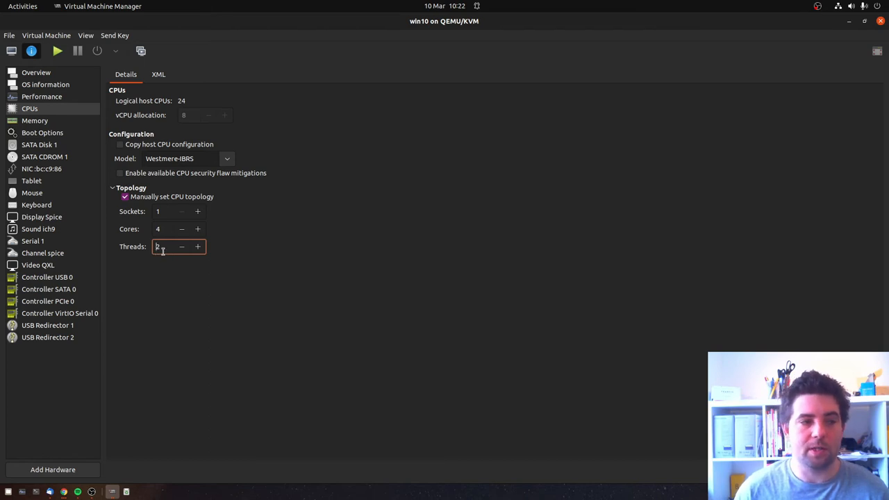
{"action": "mouse_move", "coordinate": [234, 281]}
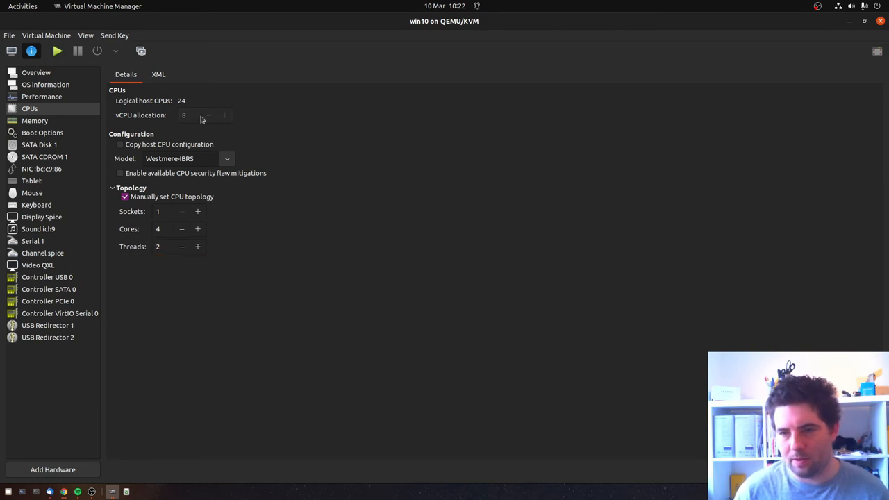
{"action": "left_click", "coordinate": [11, 50]}
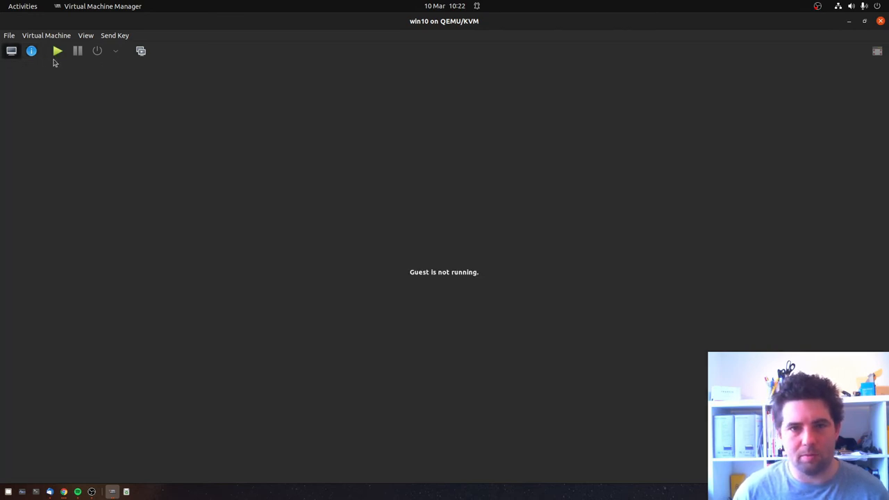
{"action": "left_click", "coordinate": [58, 50]}
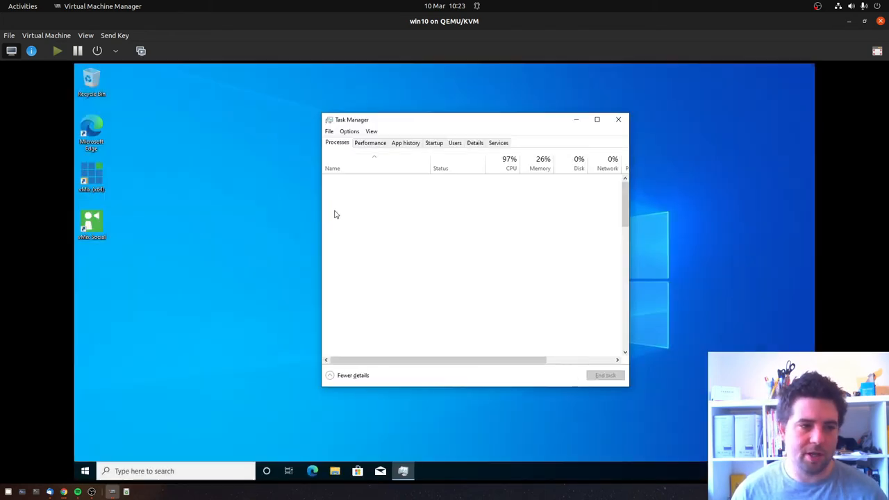
{"action": "left_click", "coordinate": [370, 142]}
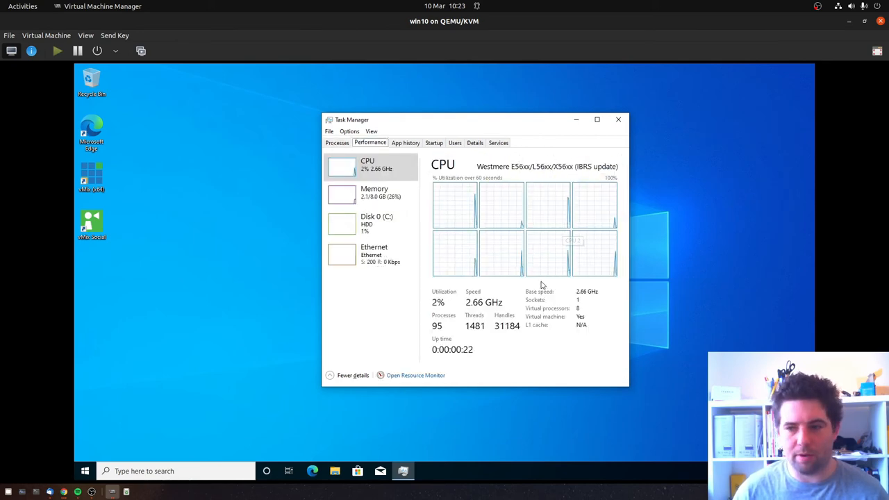
{"action": "mouse_move", "coordinate": [466, 423]}
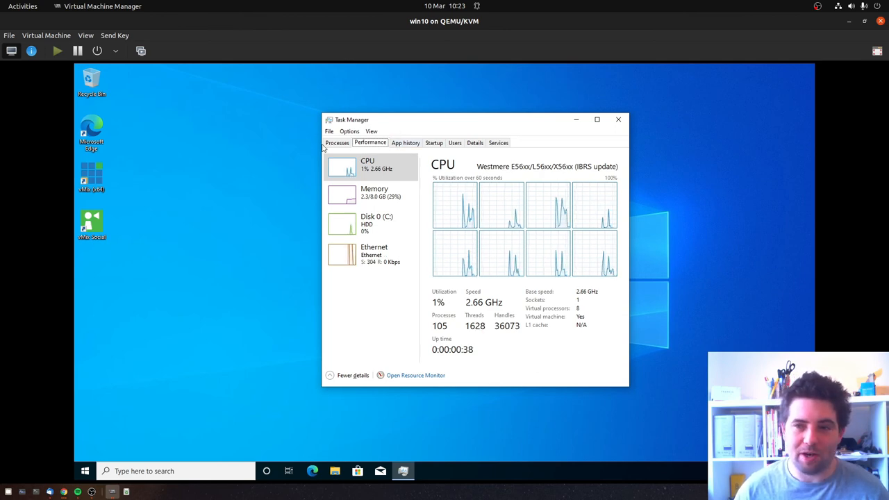
{"action": "left_click", "coordinate": [337, 142]}
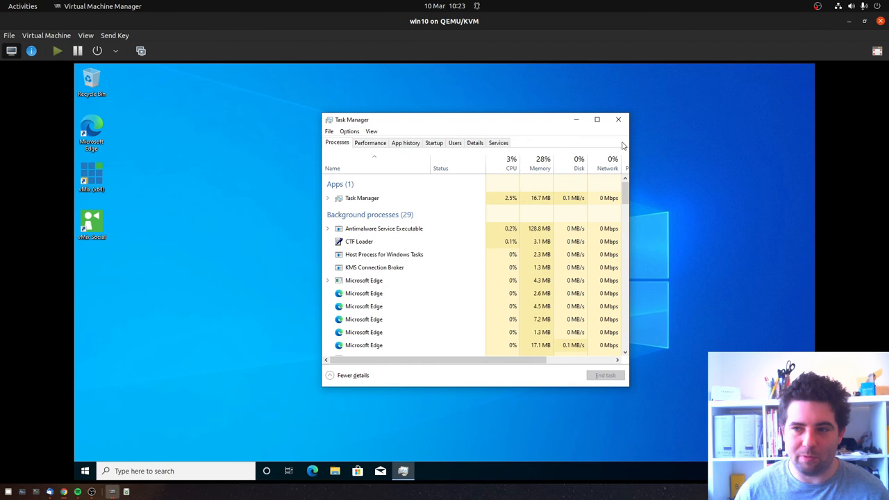